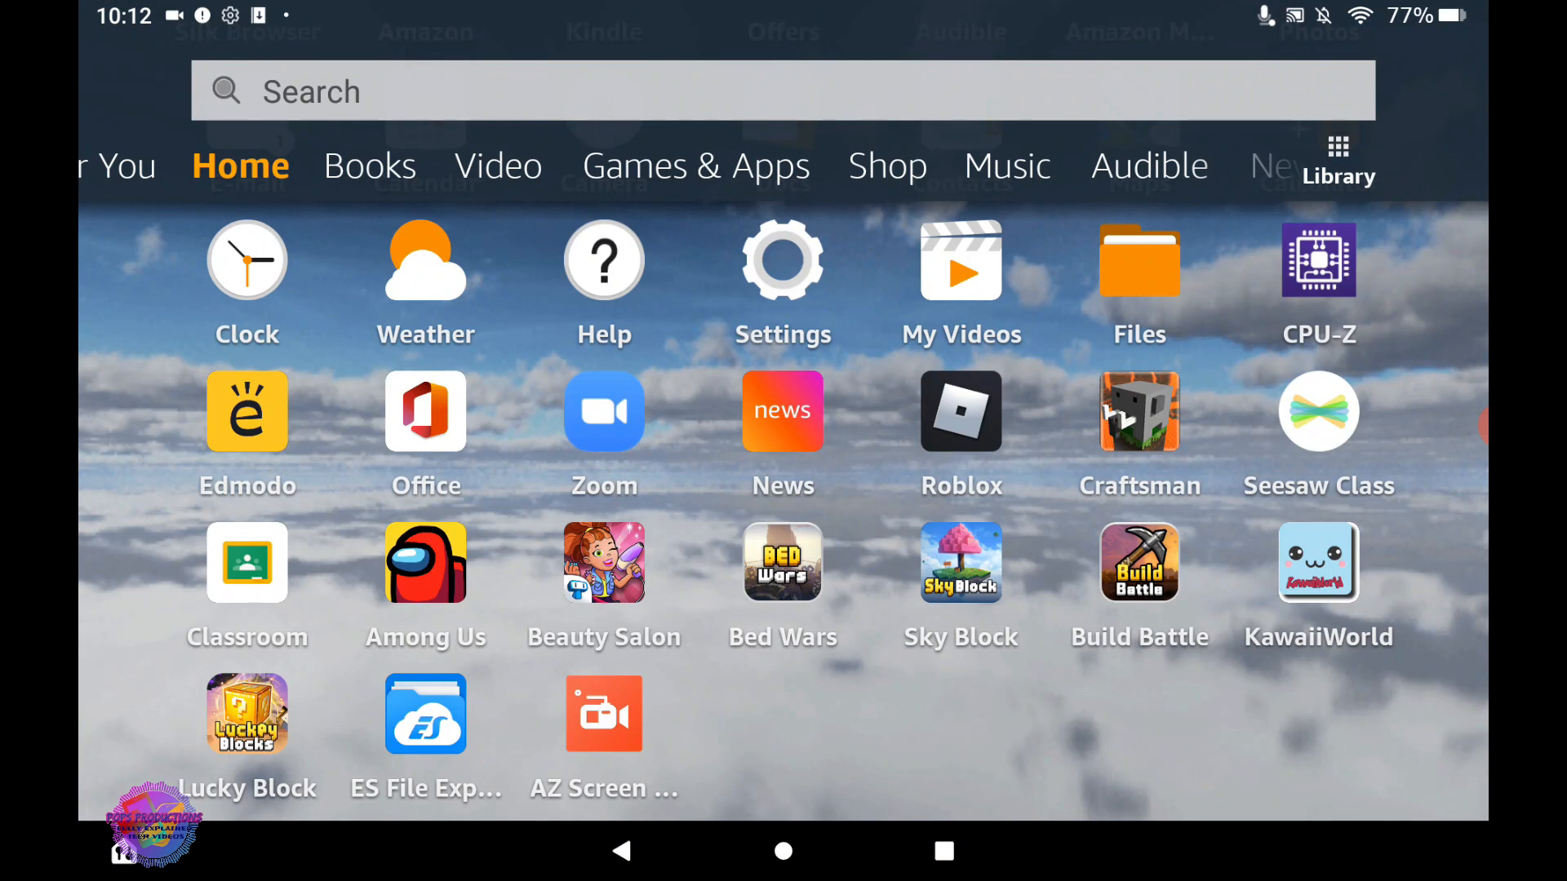
# - Open GoogleAccountManager7-9.apk from the Fire HD 10 Google Apps folder in Files
pyautogui.click(424, 713)
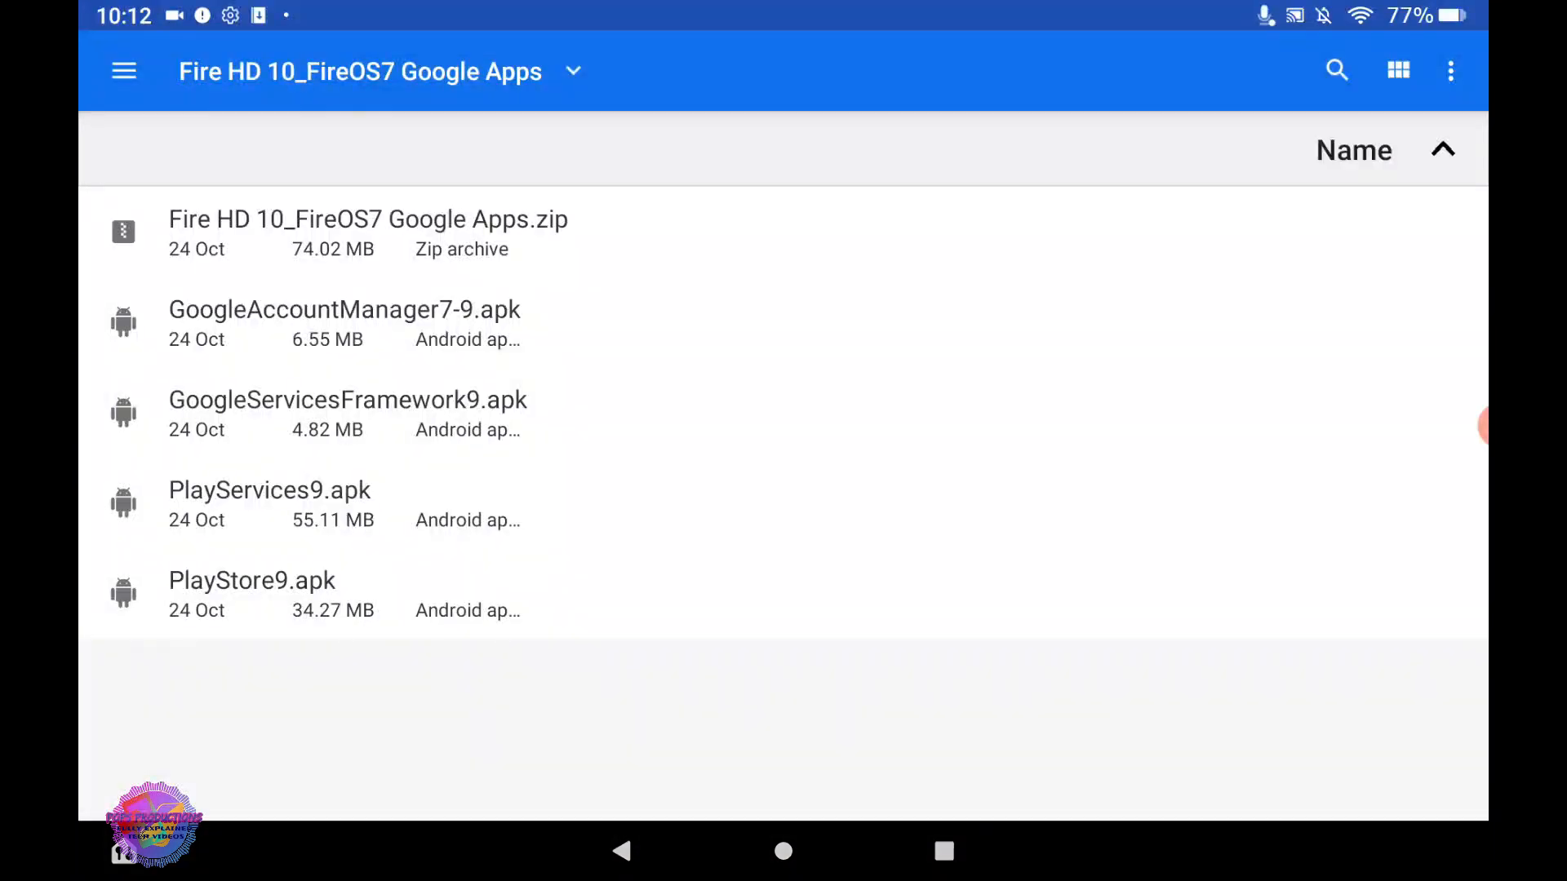
pyautogui.click(368, 232)
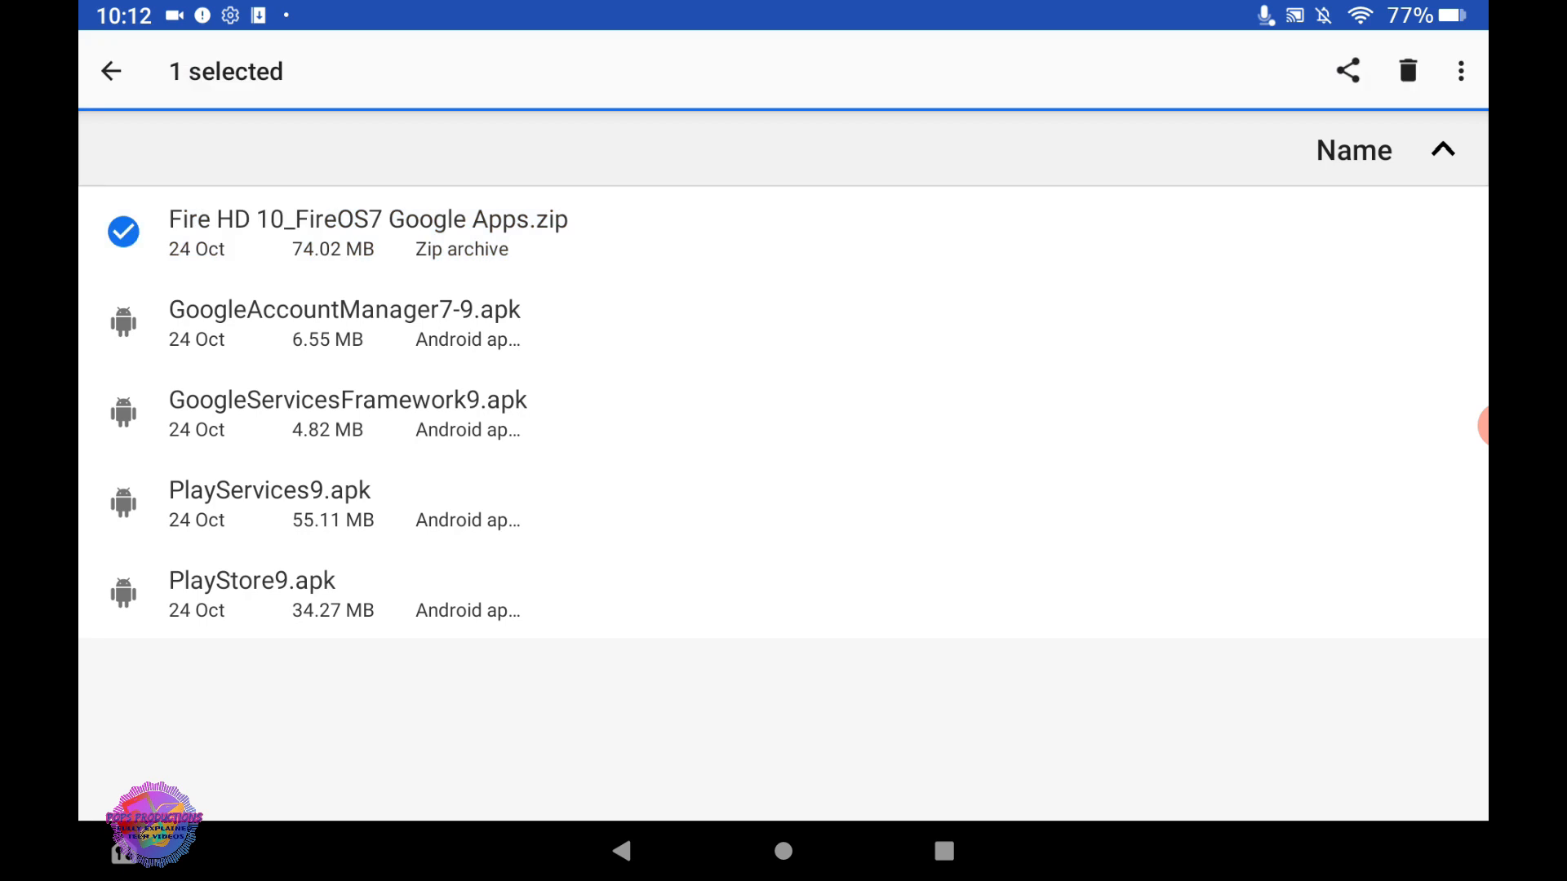
pyautogui.click(111, 71)
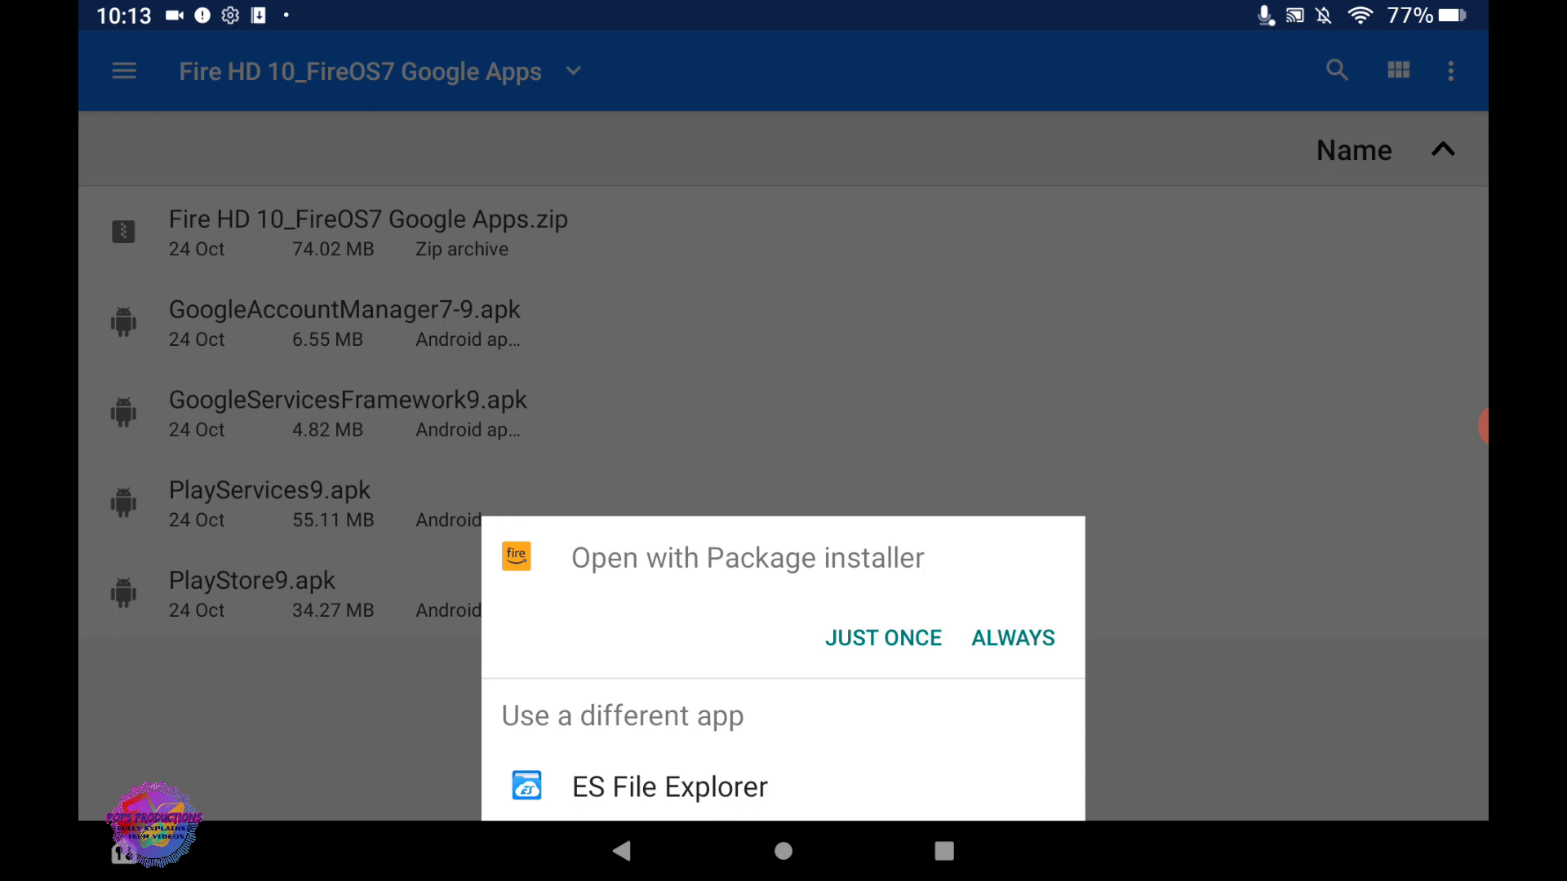
# - Install Google Account Manager and Google Play Store via Package installer, accepting each warning
pyautogui.click(882, 637)
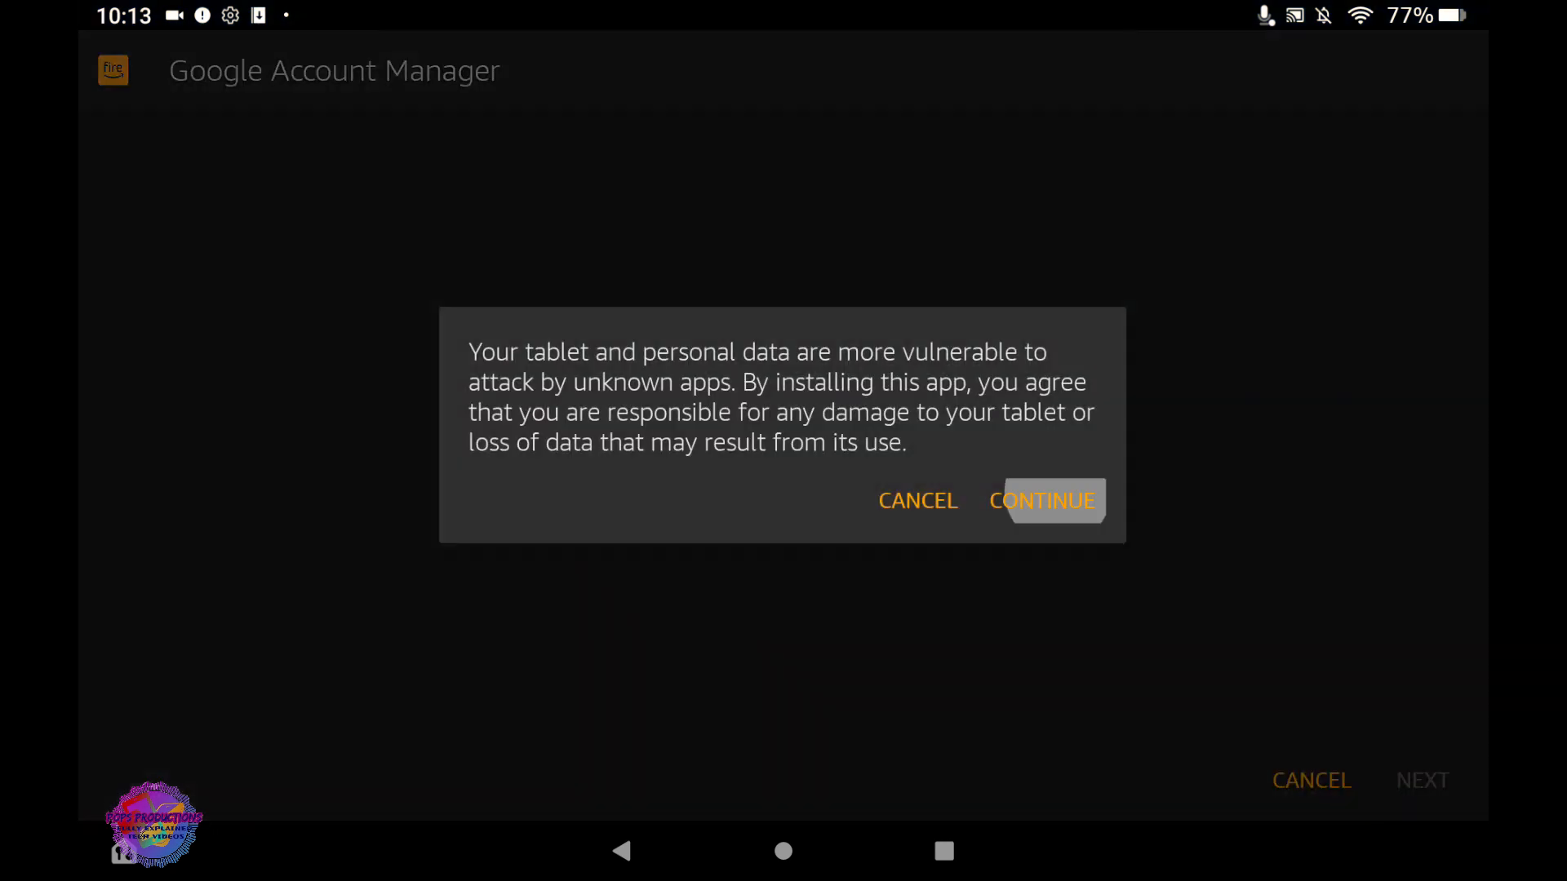
pyautogui.click(1042, 499)
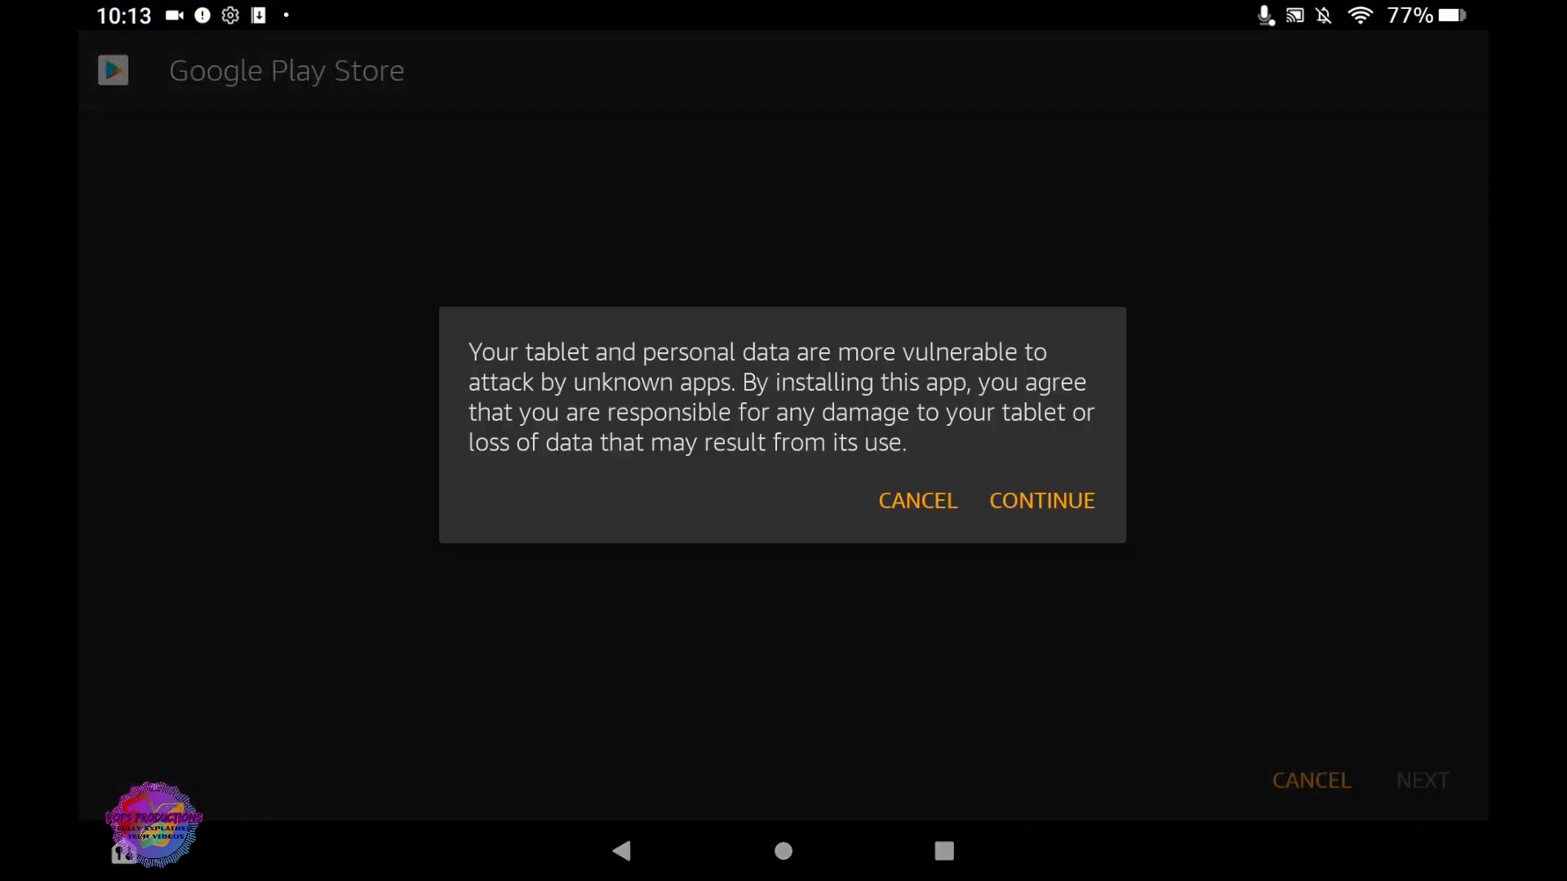
pyautogui.click(1041, 500)
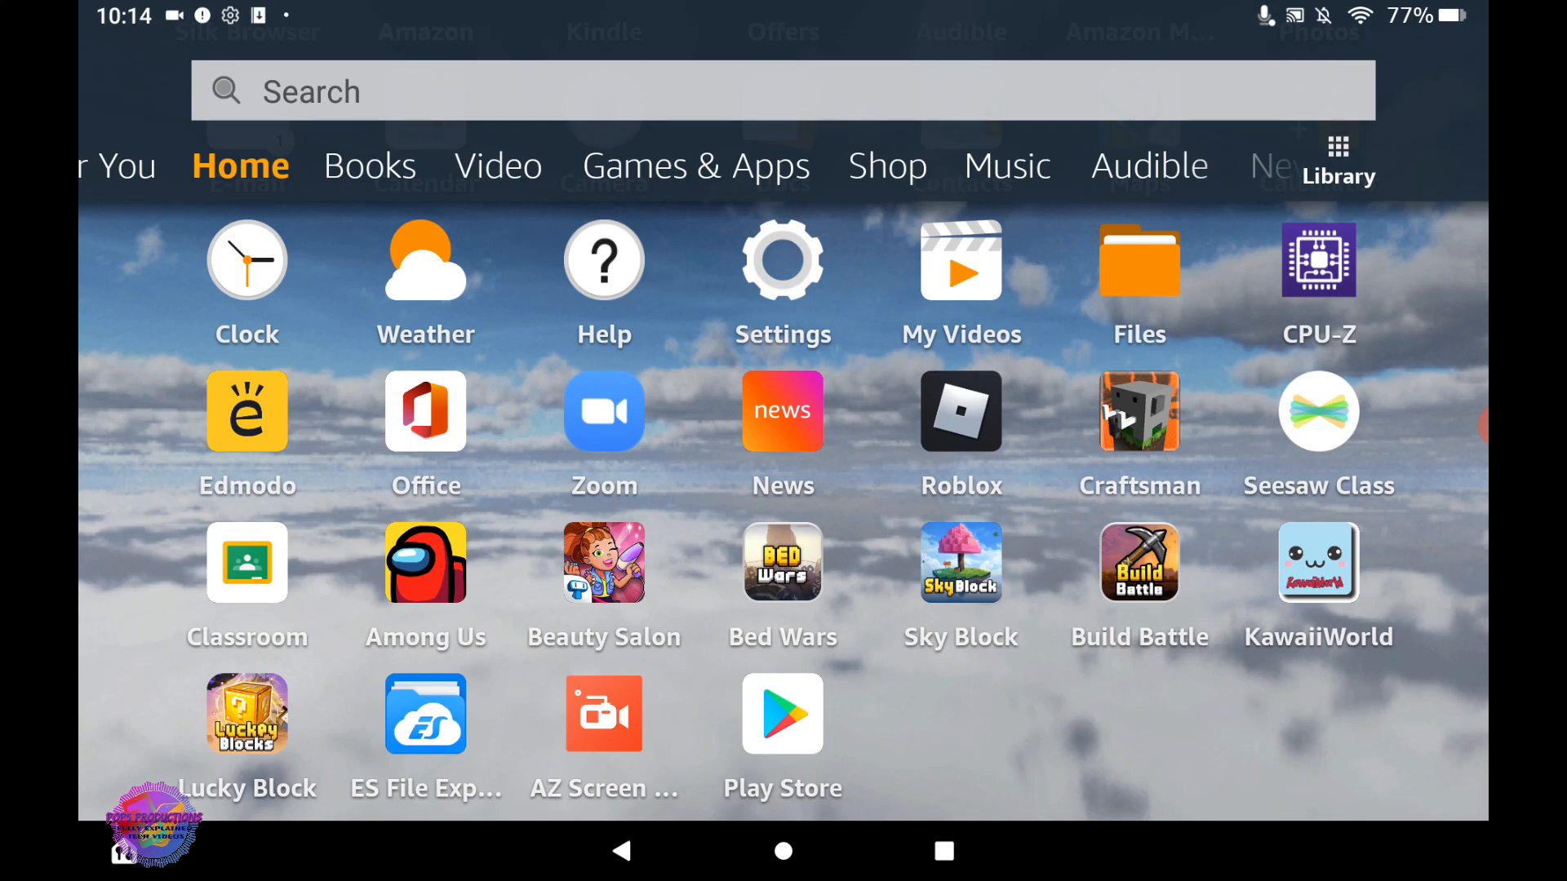
# - Launch Google Play Store, relaunching after it force closes, and choose Sign in
pyautogui.click(783, 714)
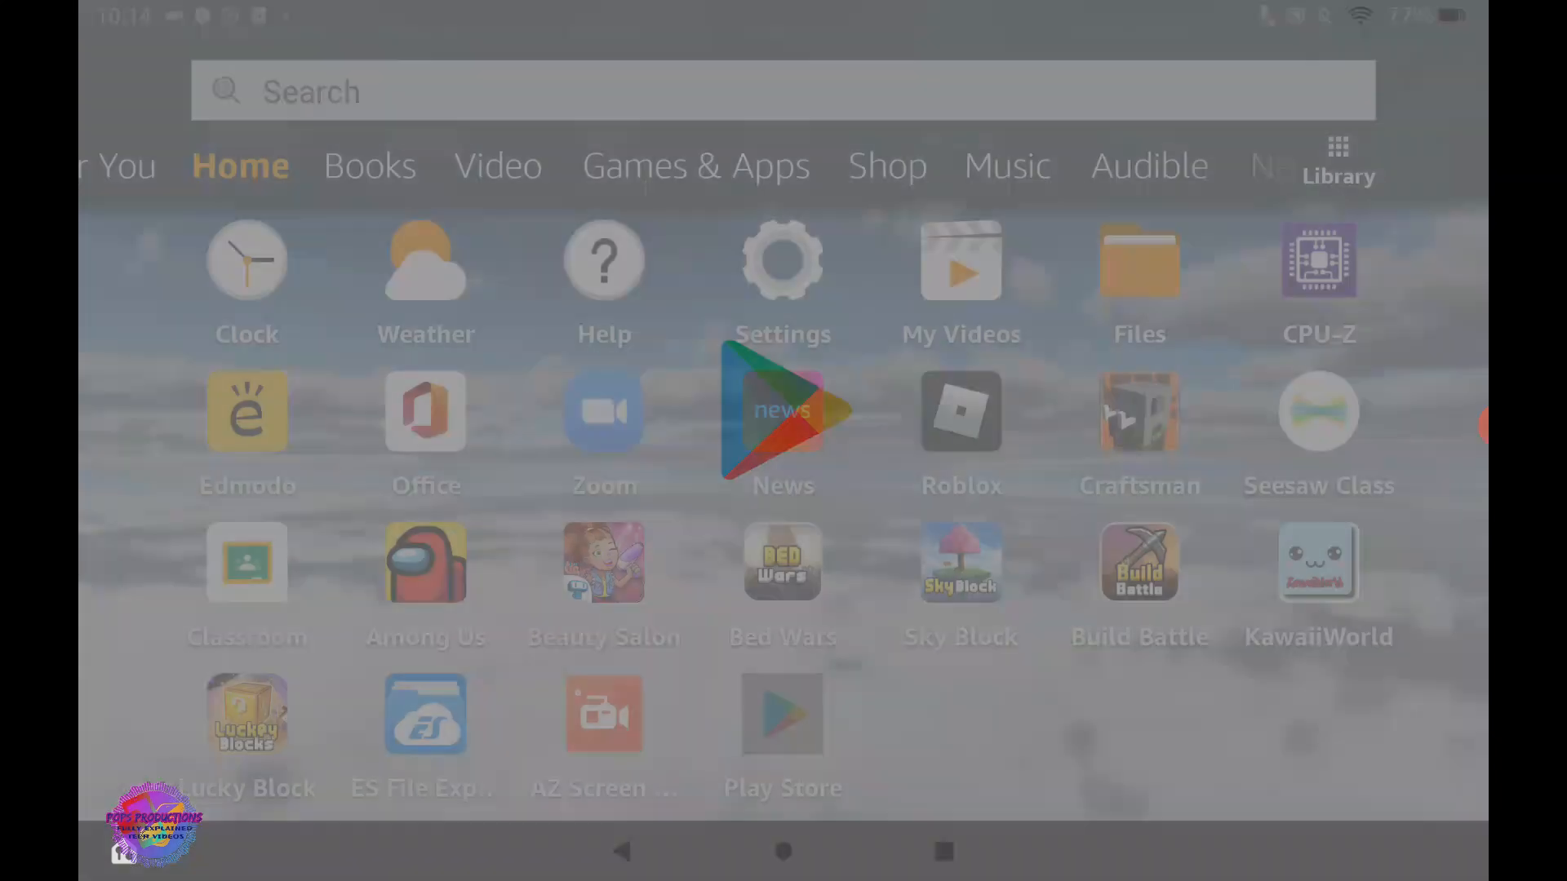
pyautogui.click(783, 715)
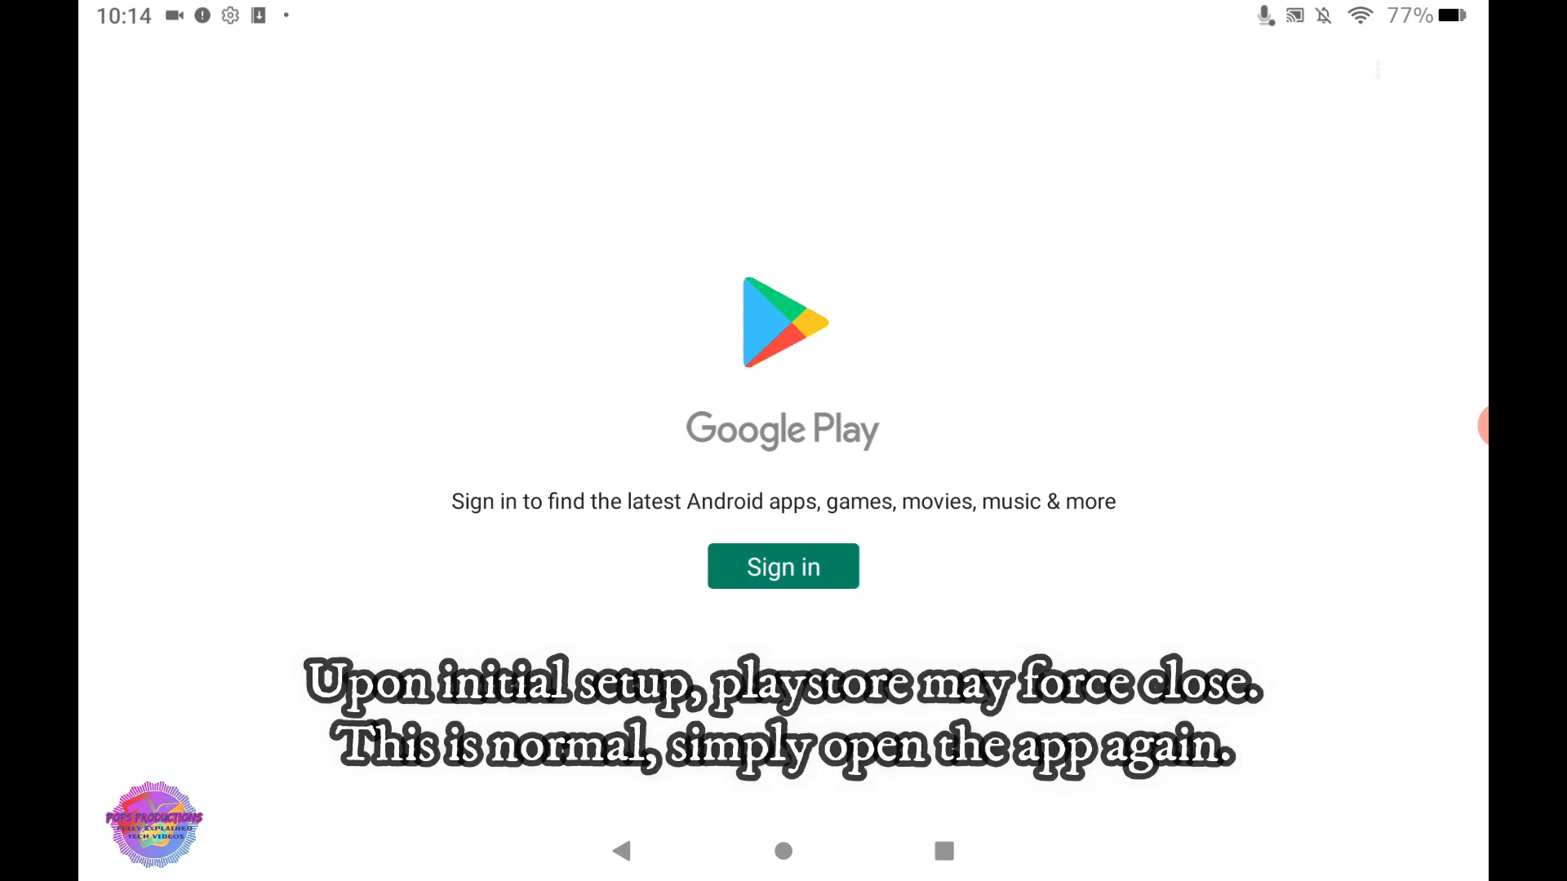
pyautogui.click(1376, 70)
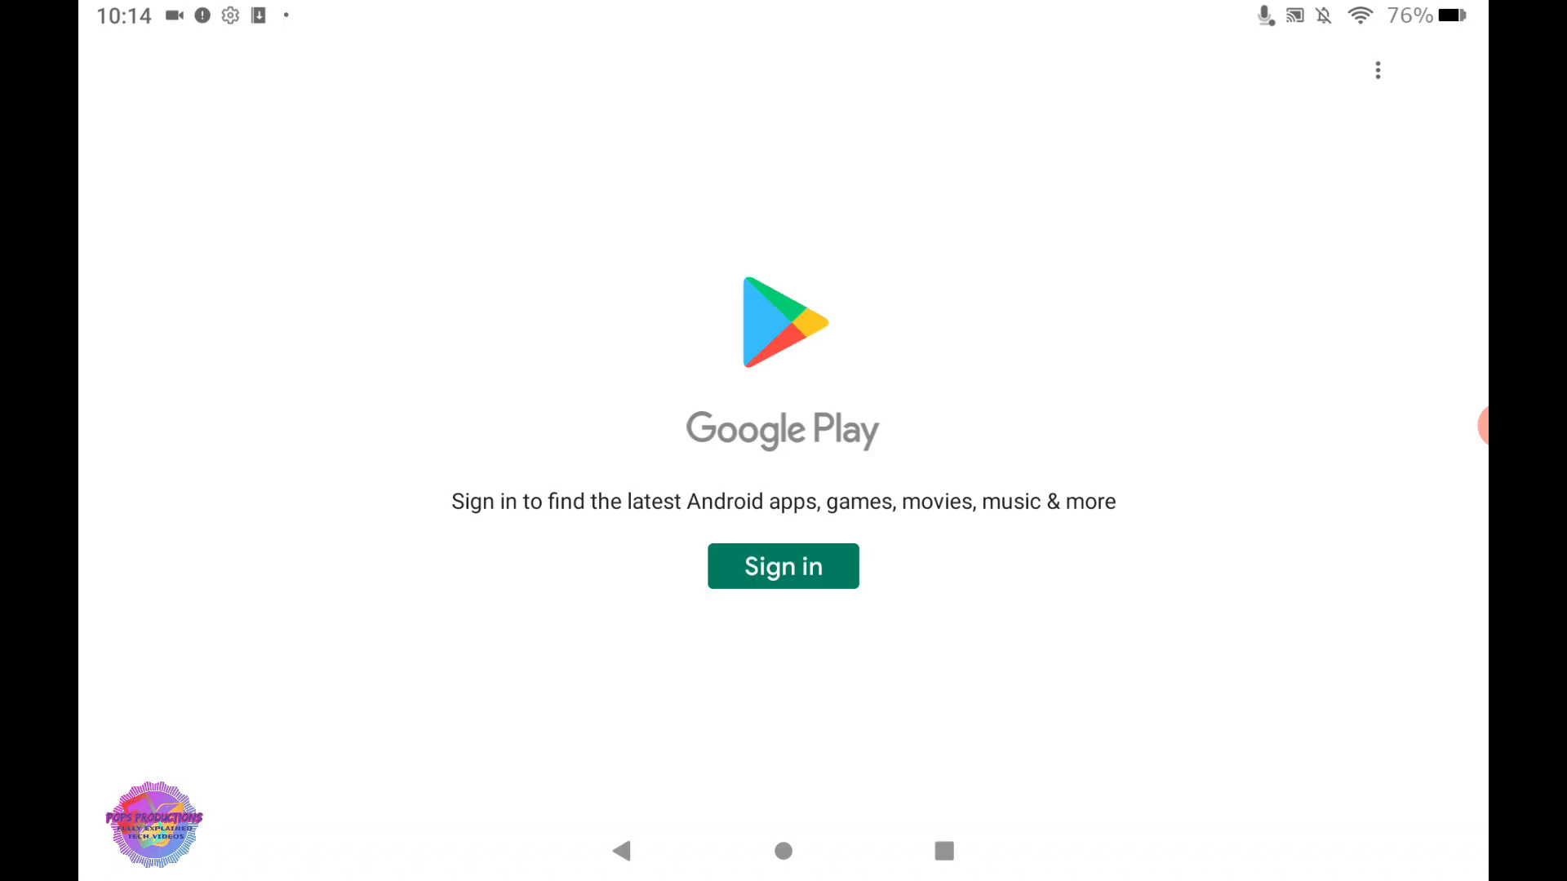
pyautogui.click(783, 565)
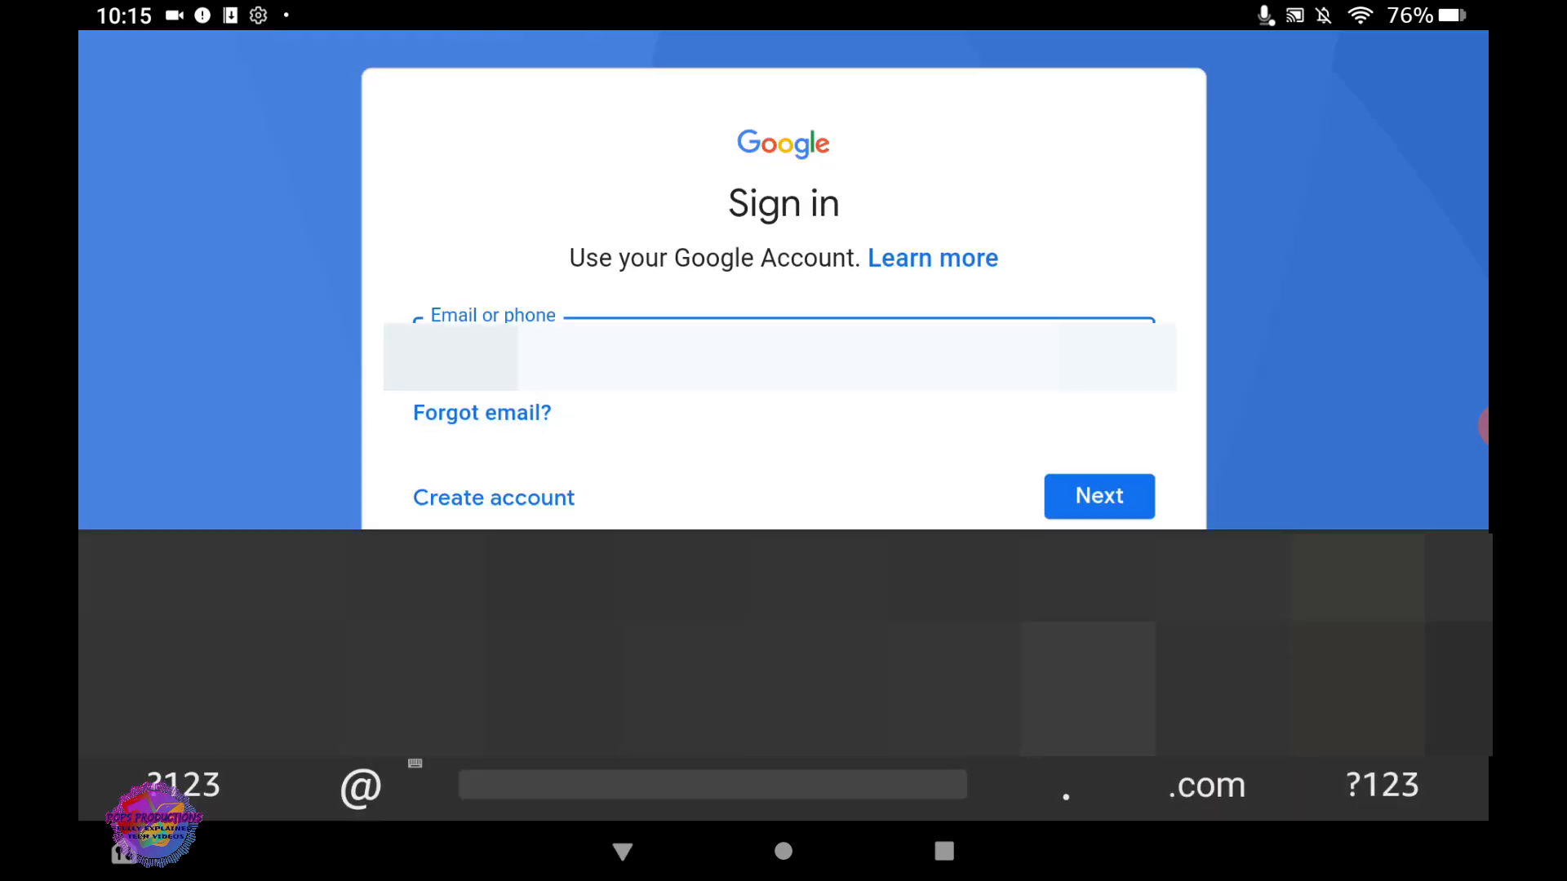
# - Submit the Google account email and password to complete sign-in
pyautogui.click(1098, 495)
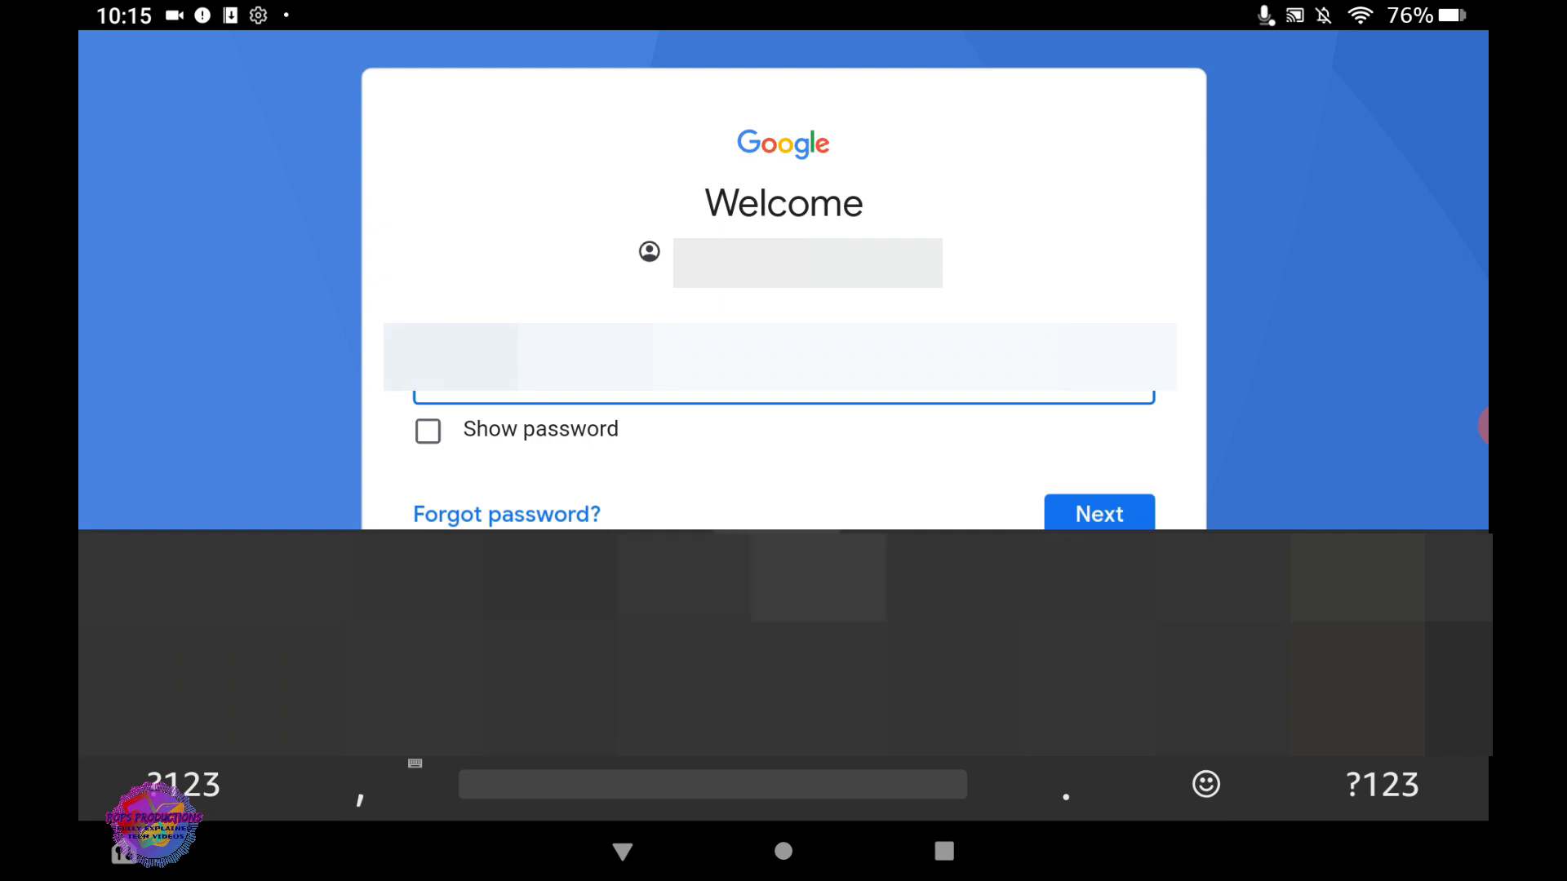
pyautogui.click(1098, 514)
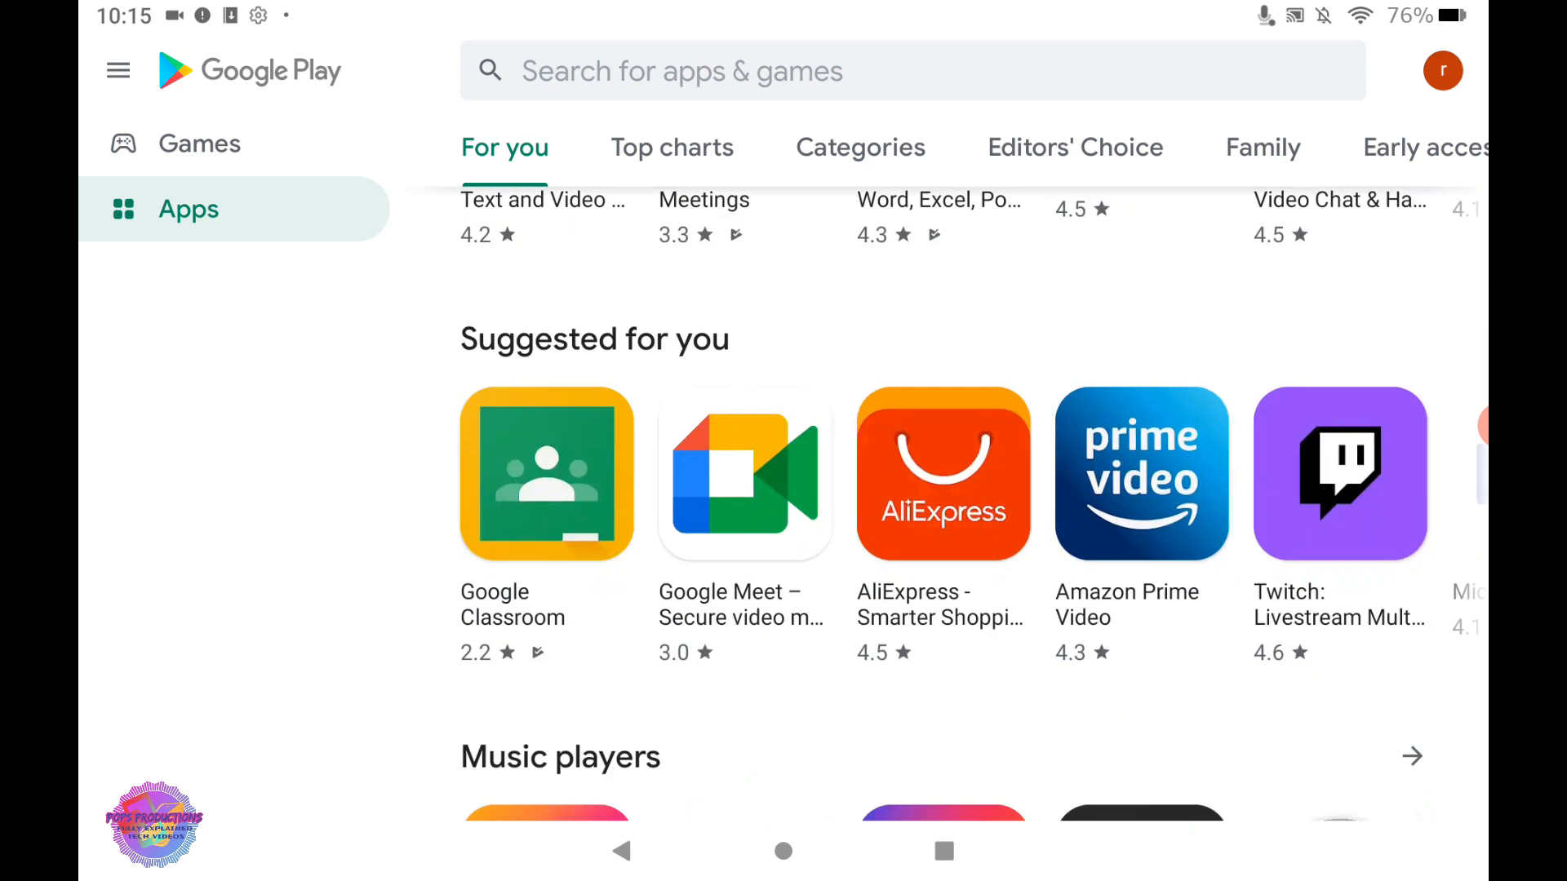
# - Scroll through the Play Store search results for CPU-X apps
pyautogui.scroll(-3)
pyautogui.write('cpu x')
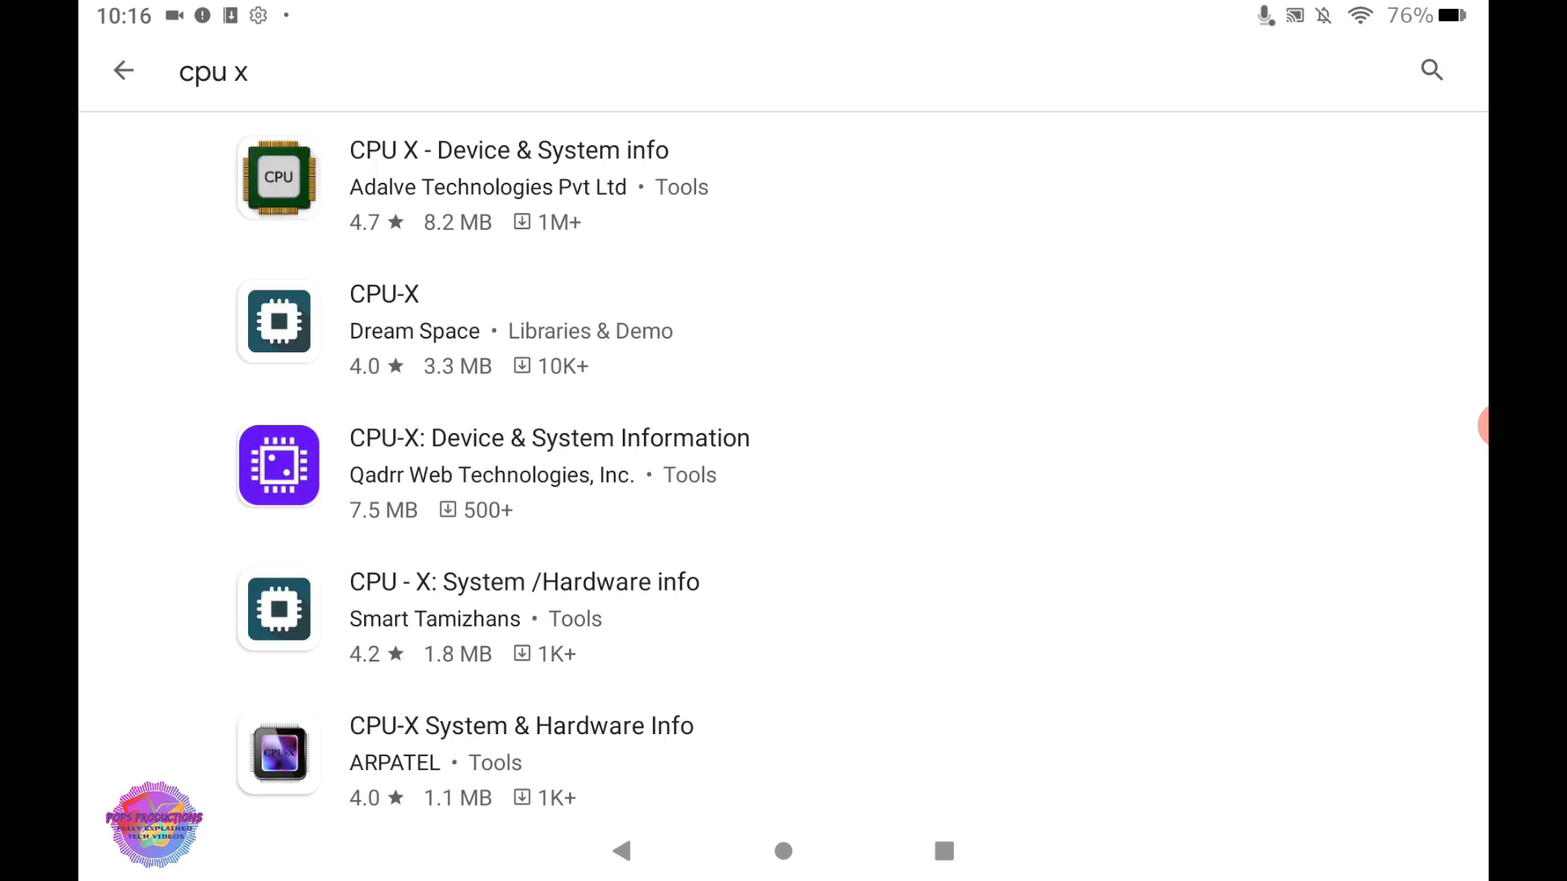
# - Install CPU X - Device & System info from its store page and open it
pyautogui.click(508, 150)
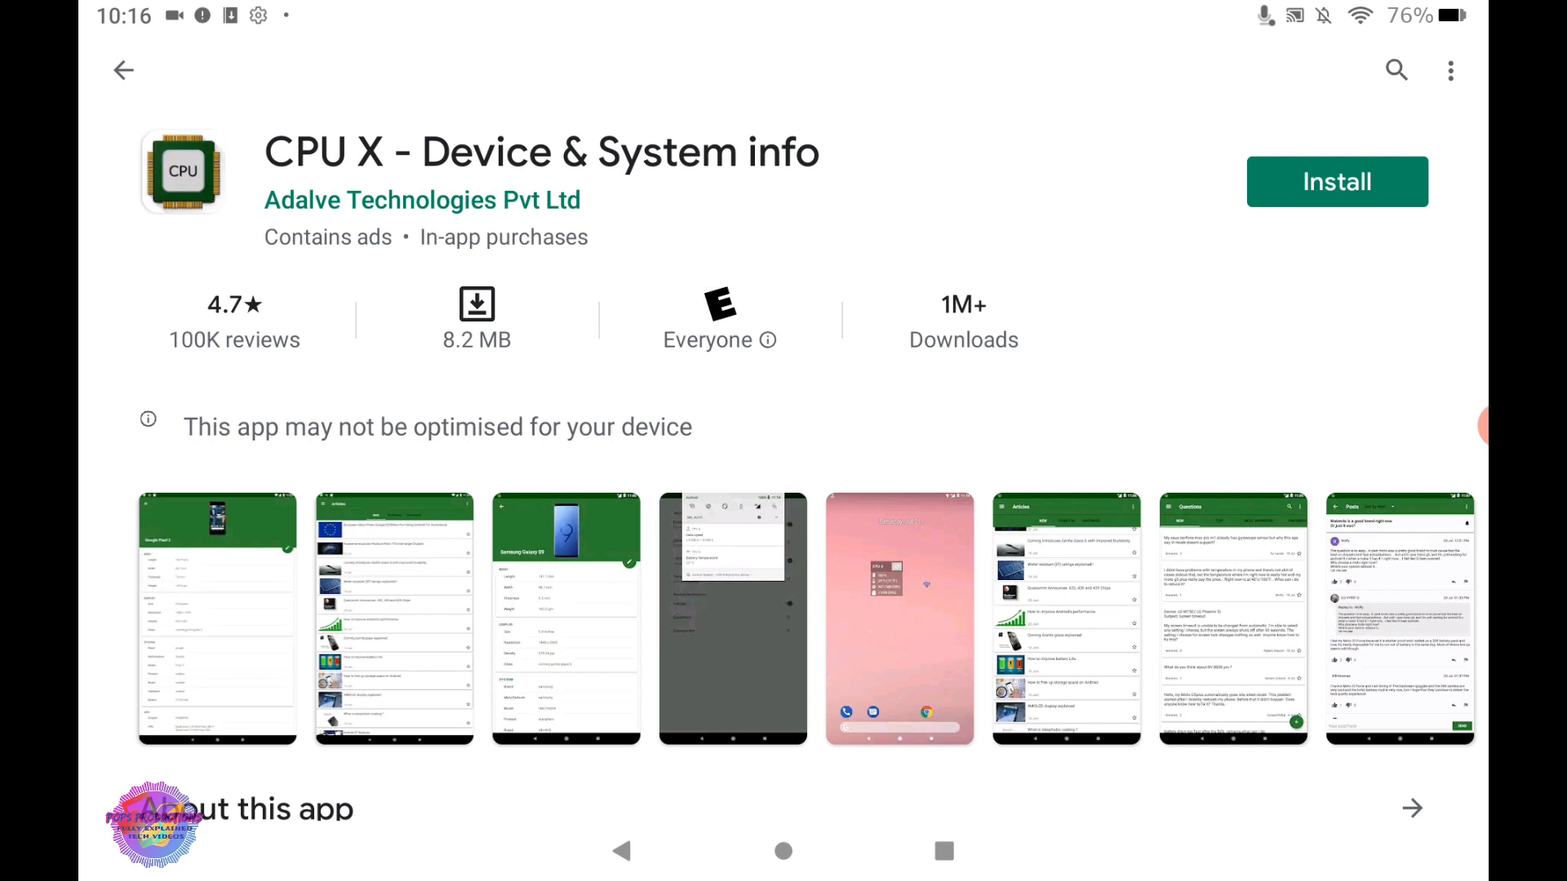
pyautogui.click(1336, 181)
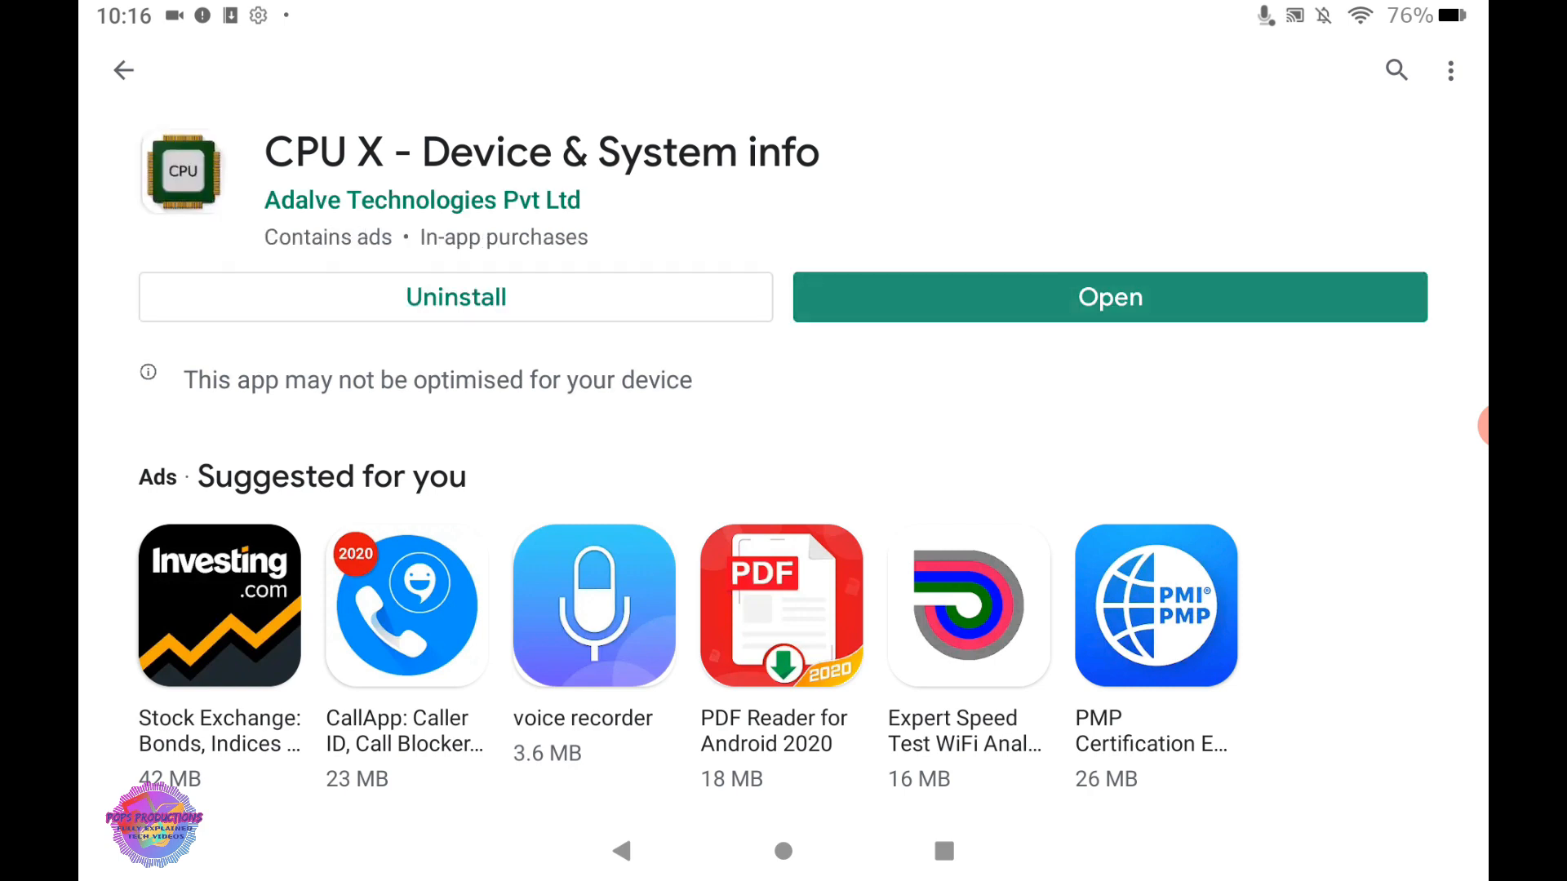
pyautogui.click(1108, 297)
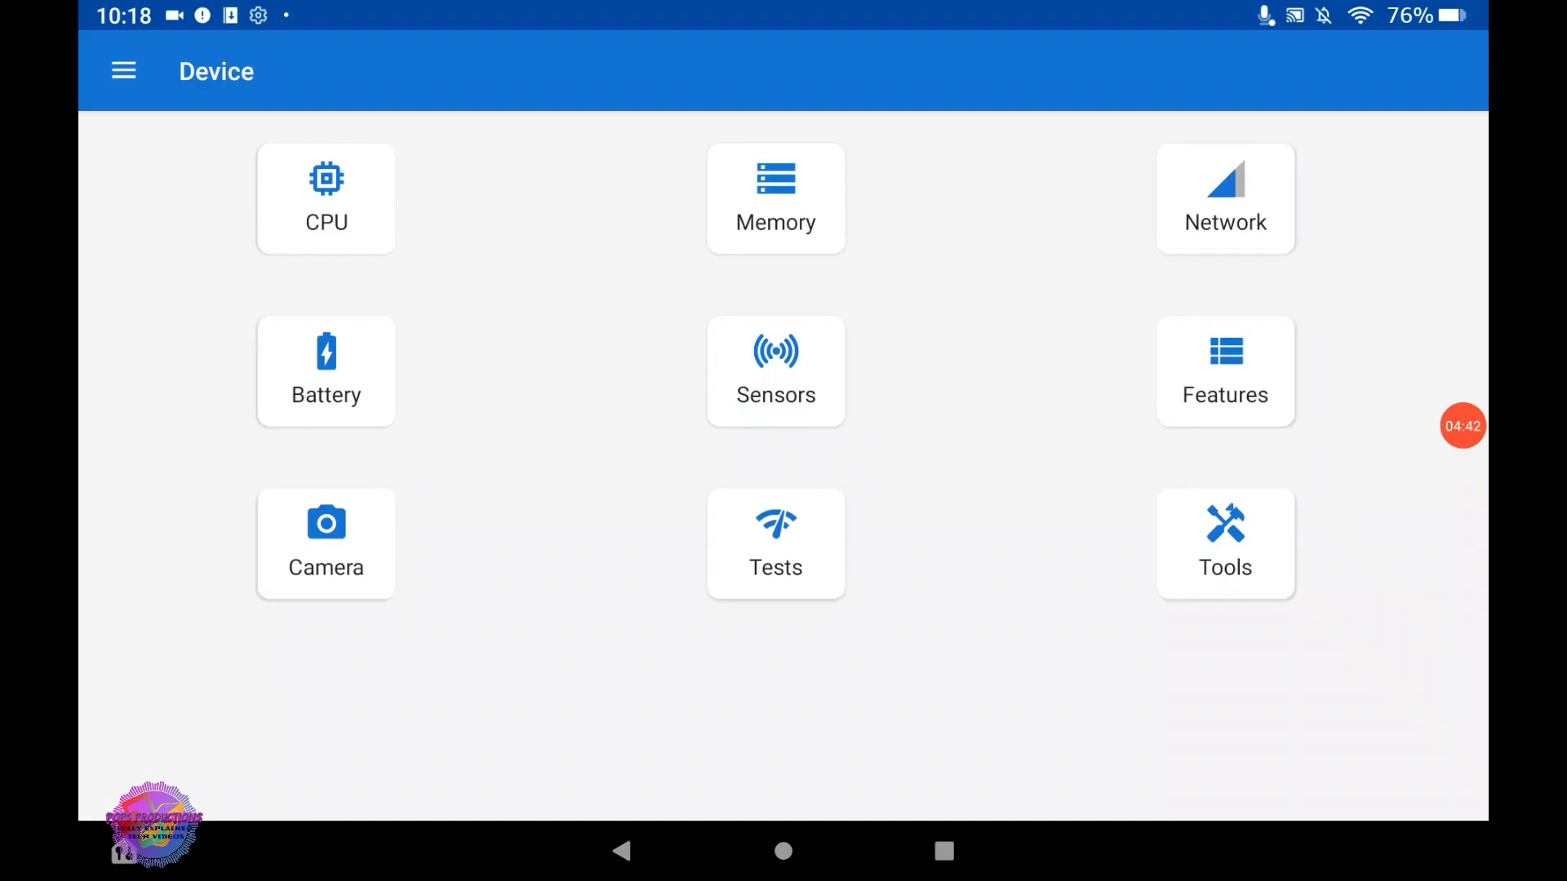